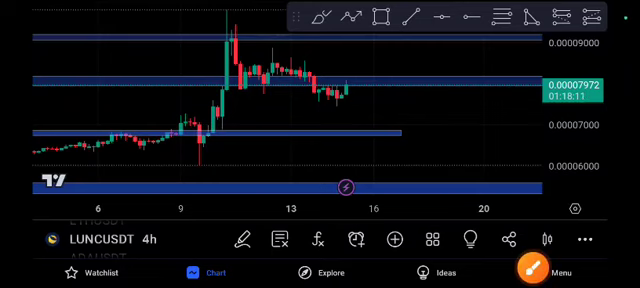
- Select a horizontal line on the LUNCUSDT 4h chart to reveal its color, lock and delete toolbar
left_click(530, 230)
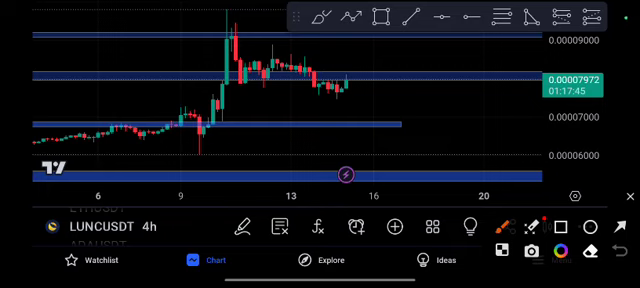
- Deselect the line and place the crosshair on the Wed 15 Nov '23 12:00 candle
left_click(448, 112)
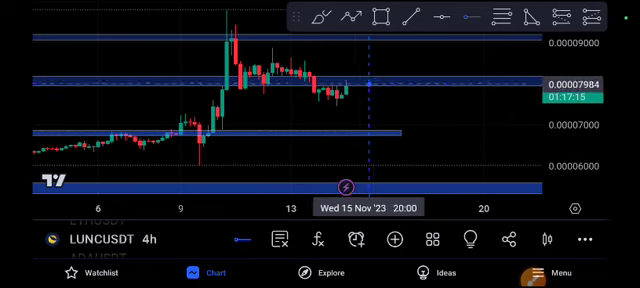
mouse_move(358, 86)
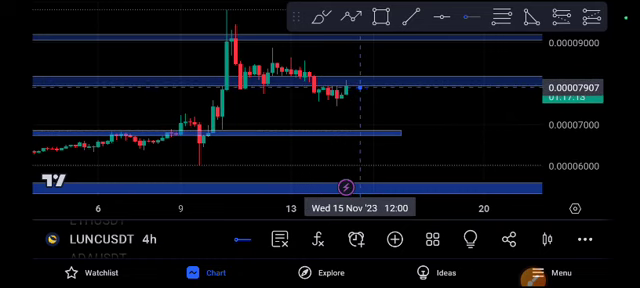